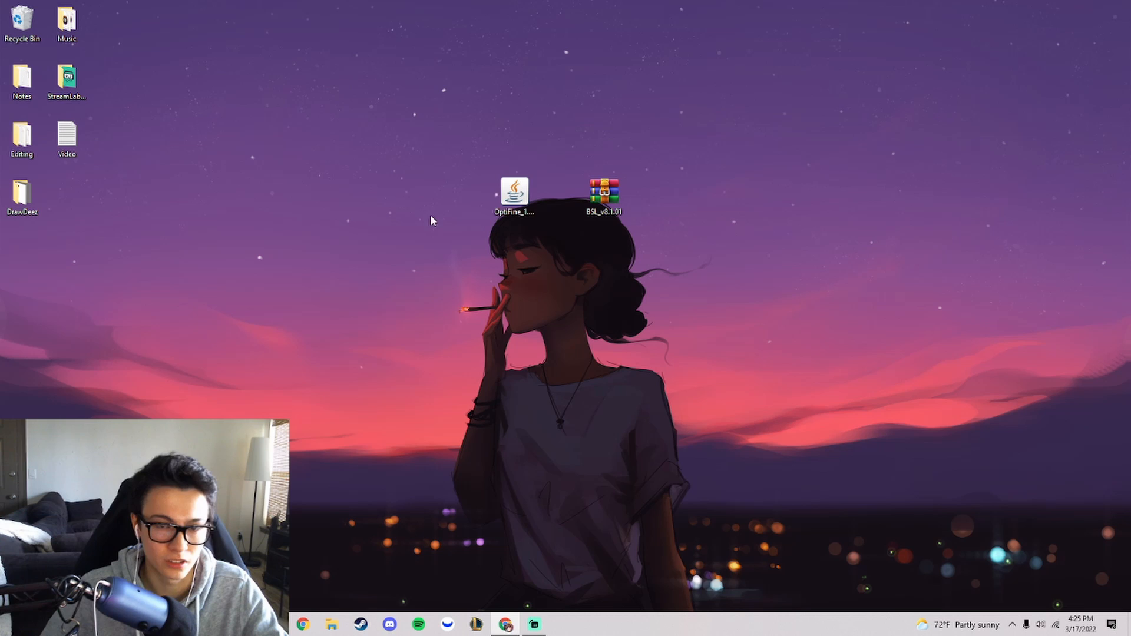
# Run the OptiFine HD Ultra H6 jar and install it into the Minecraft 1.18.2 folder.
pyautogui.doubleClick(514, 192)
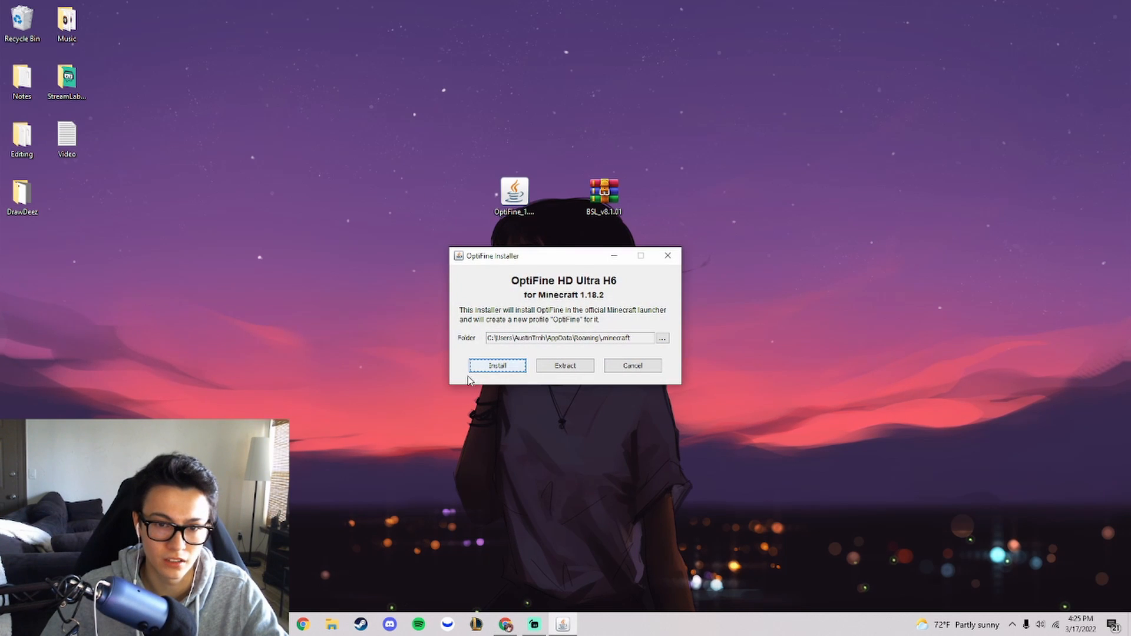
pyautogui.moveTo(527, 358)
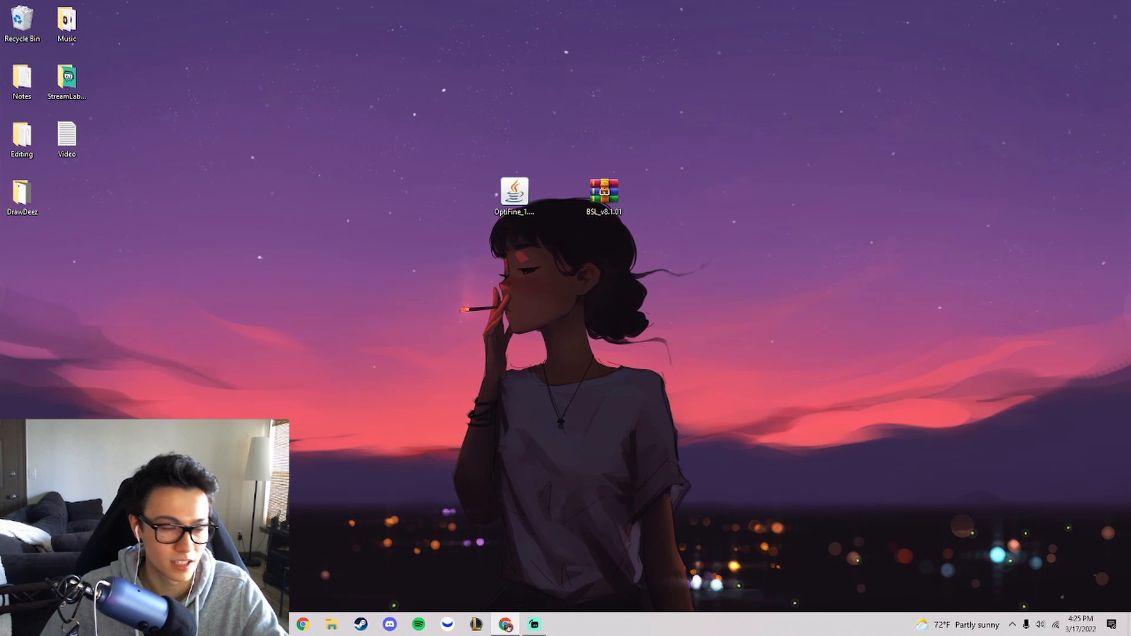
pyautogui.click(505, 625)
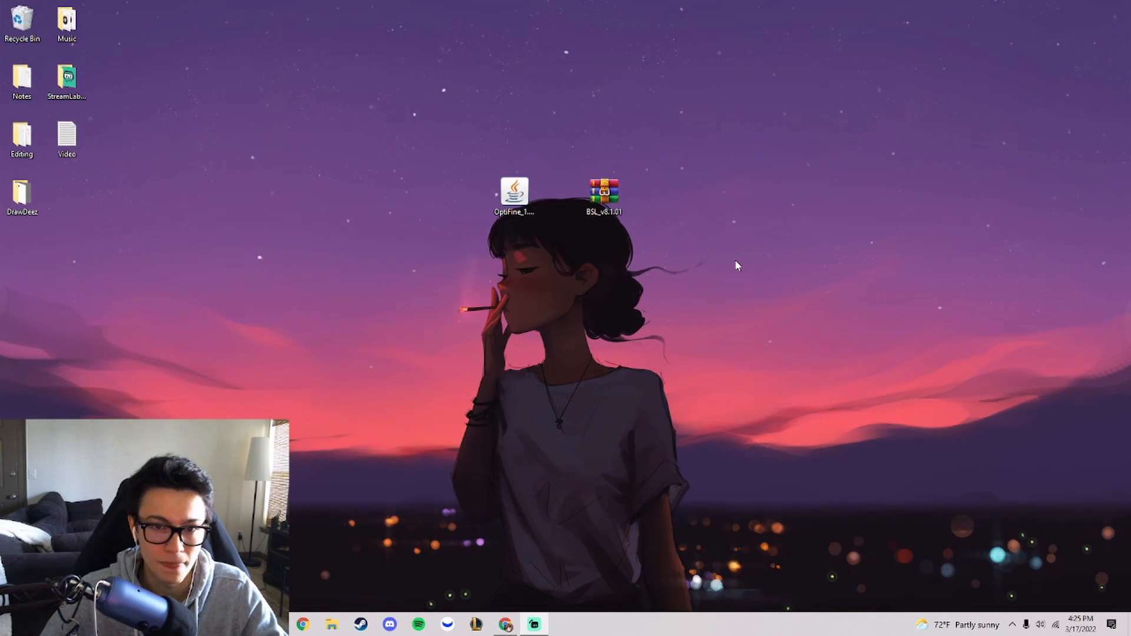
# Select the BSL zip on the desktop and bring up the Start menu for searching.
pyautogui.click(603, 192)
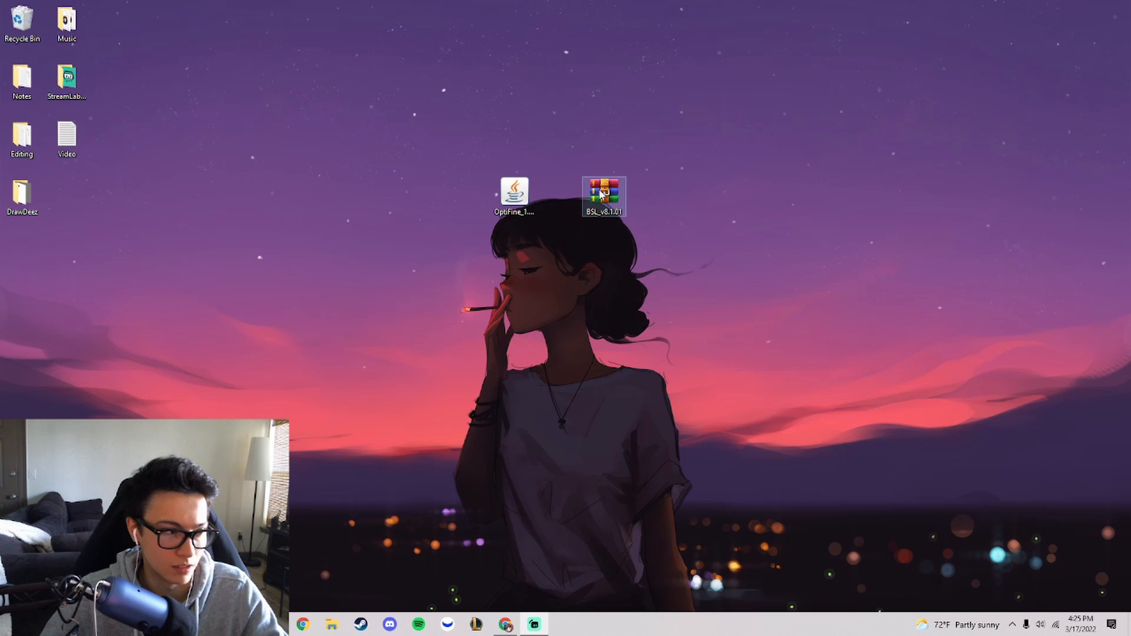
pyautogui.click(51, 252)
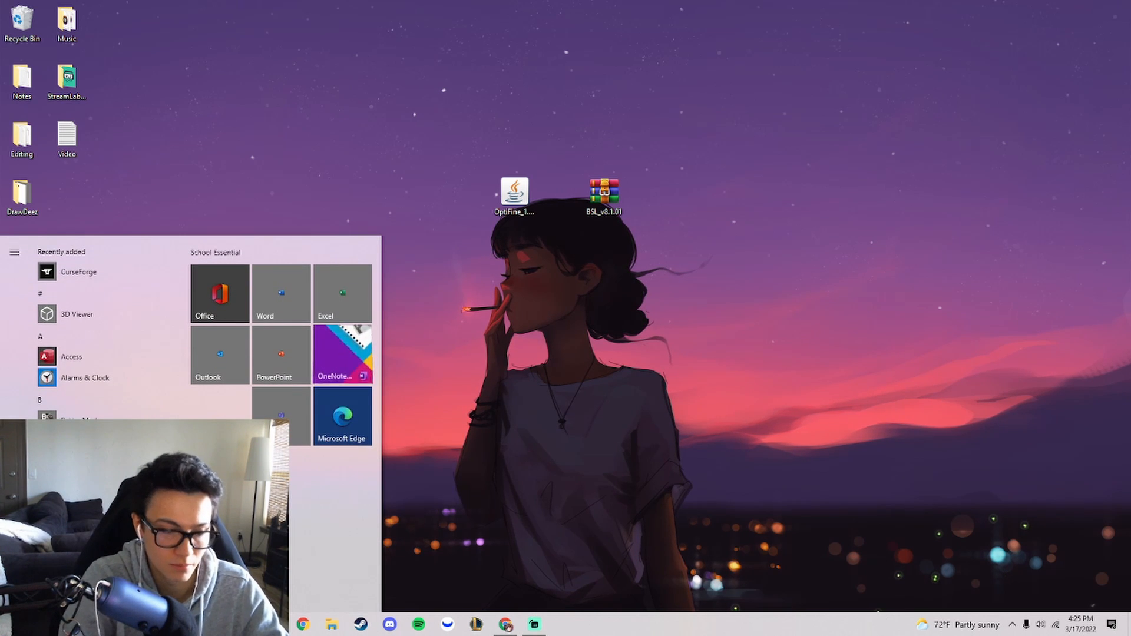
# Create a shaderpacks folder in %appdata%\.minecraft and move the BSL zip into it.
pyautogui.write('%appdata')
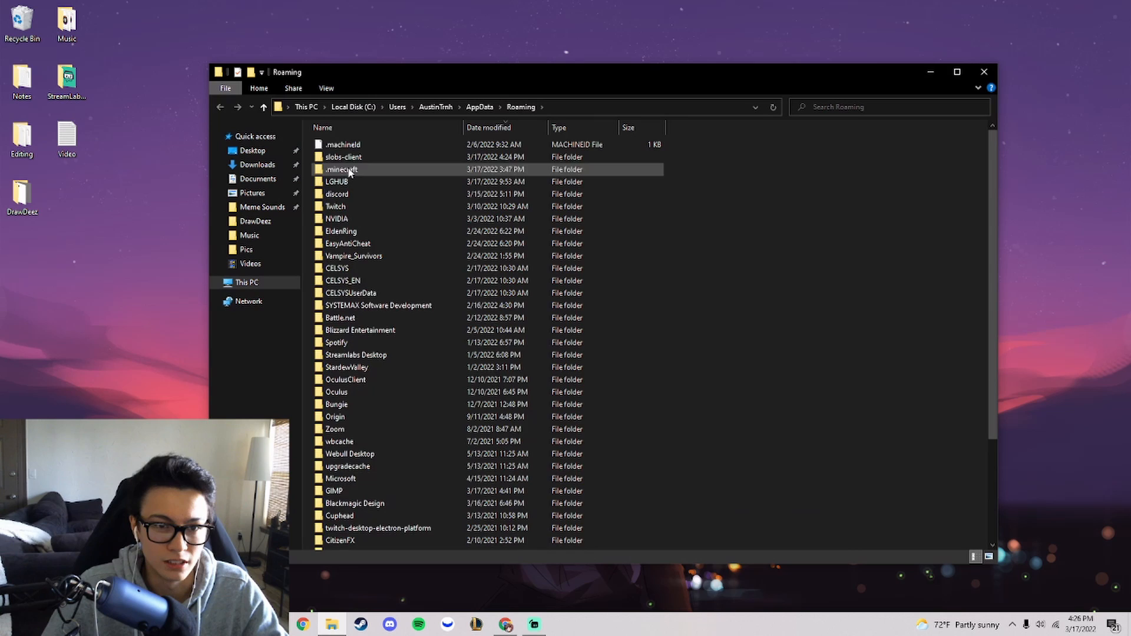
pyautogui.doubleClick(342, 169)
pyautogui.write('shad')
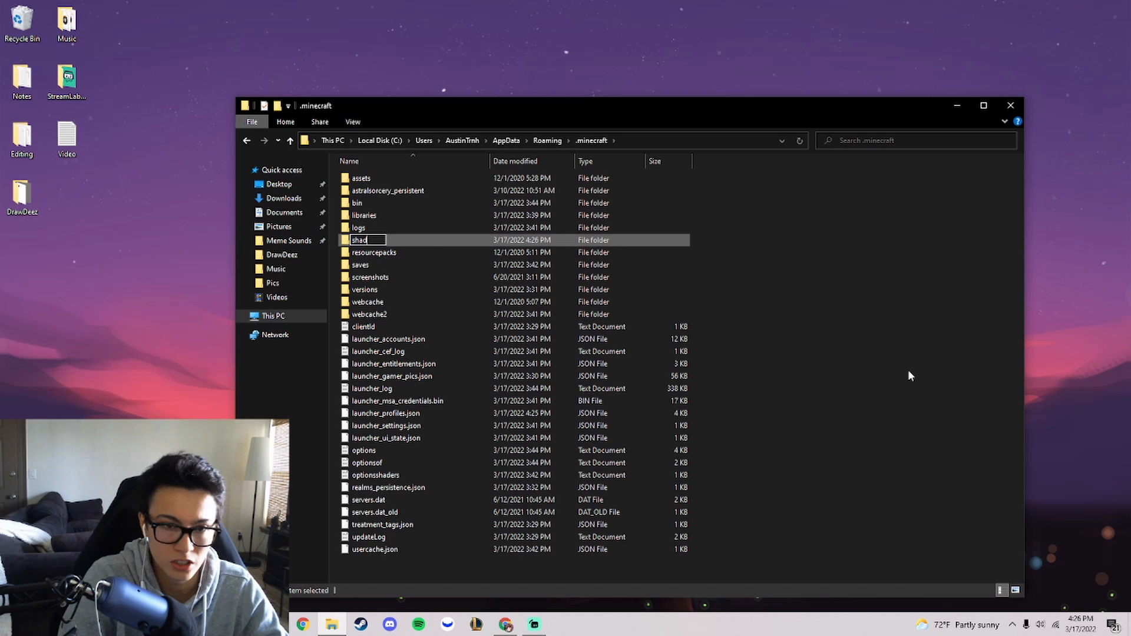
pyautogui.press('Enter')
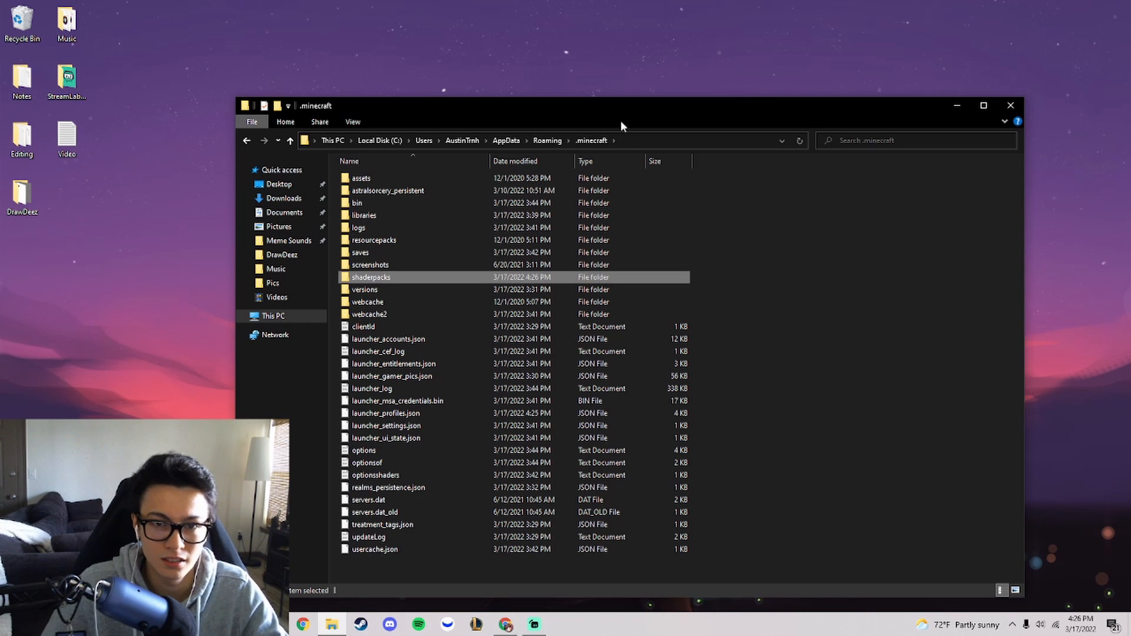
pyautogui.doubleClick(371, 277)
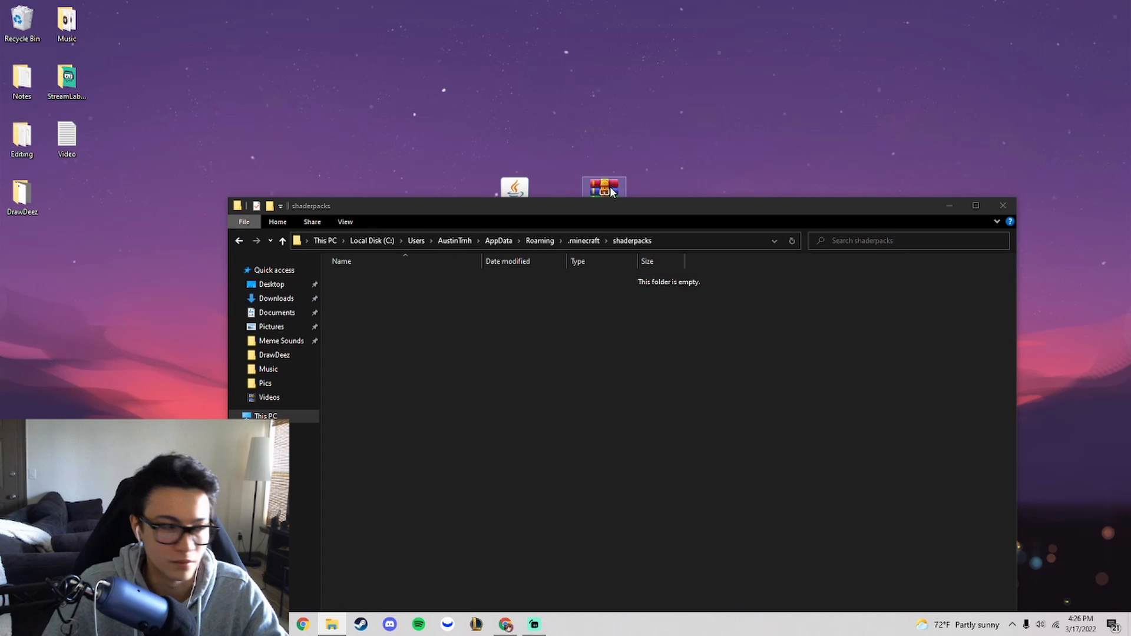
pyautogui.moveTo(605, 187); pyautogui.dragTo(537, 329)
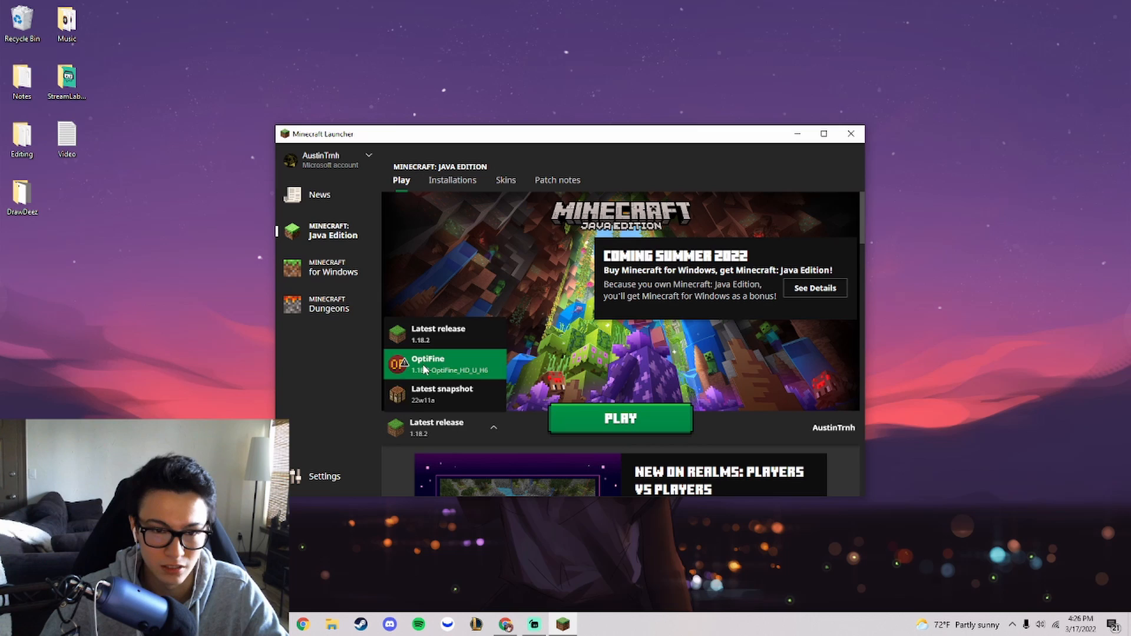
# Launch Minecraft Java Edition with the OptiFine installation from the launcher.
pyautogui.click(445, 365)
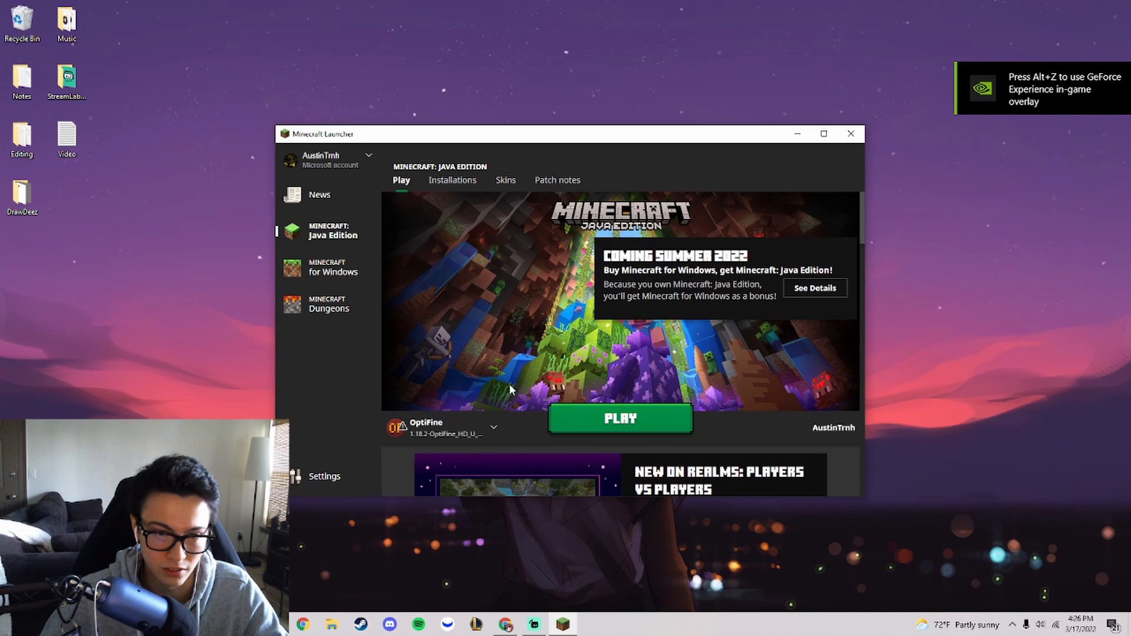
pyautogui.click(618, 419)
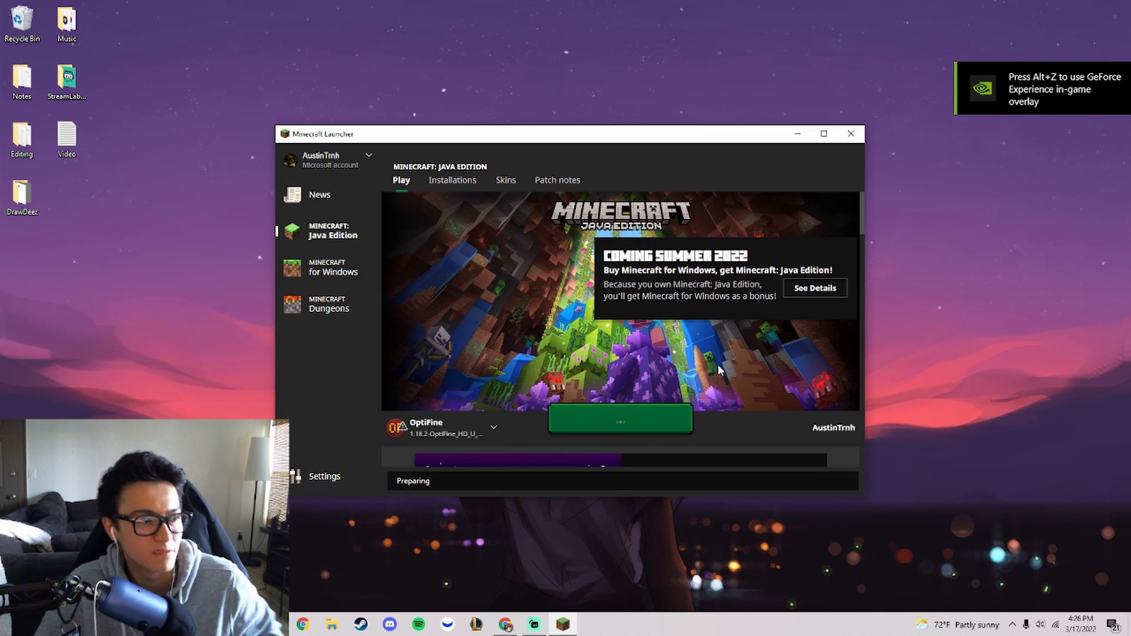
pyautogui.click(619, 420)
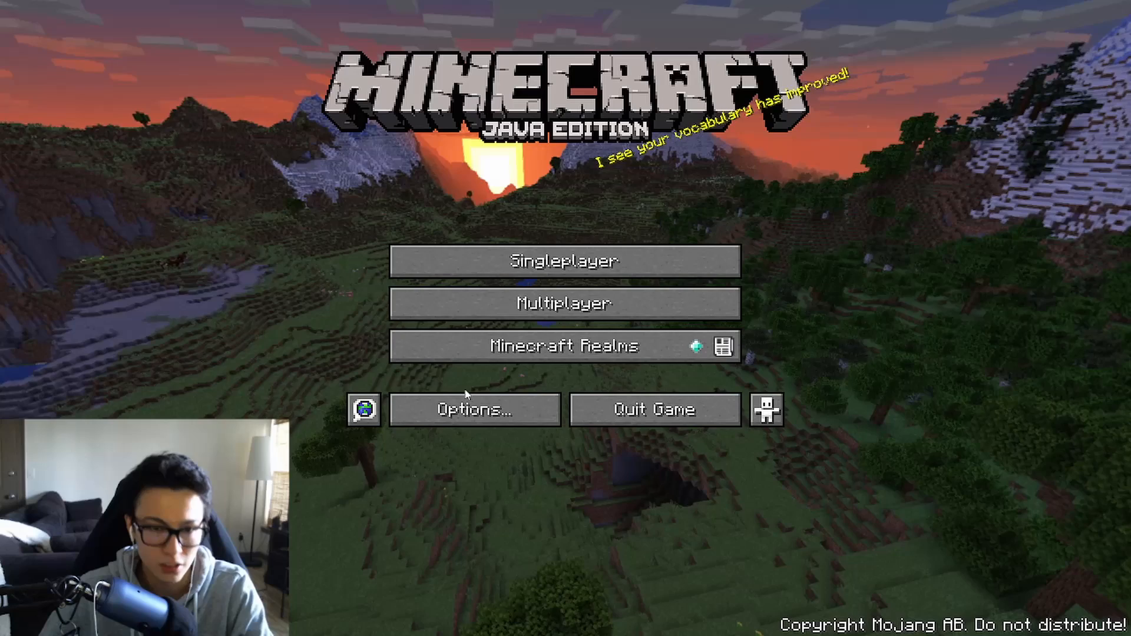
# Activate BSL_v8.1.01.zip in Video Settings > Shaders and return to Options.
pyautogui.click(474, 409)
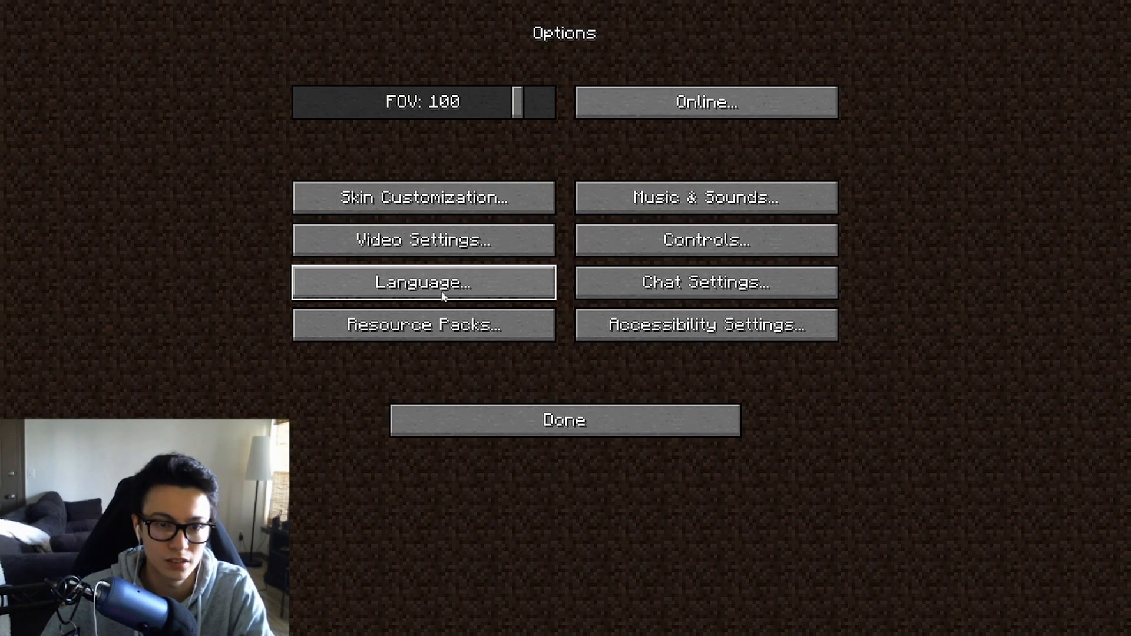
pyautogui.click(423, 239)
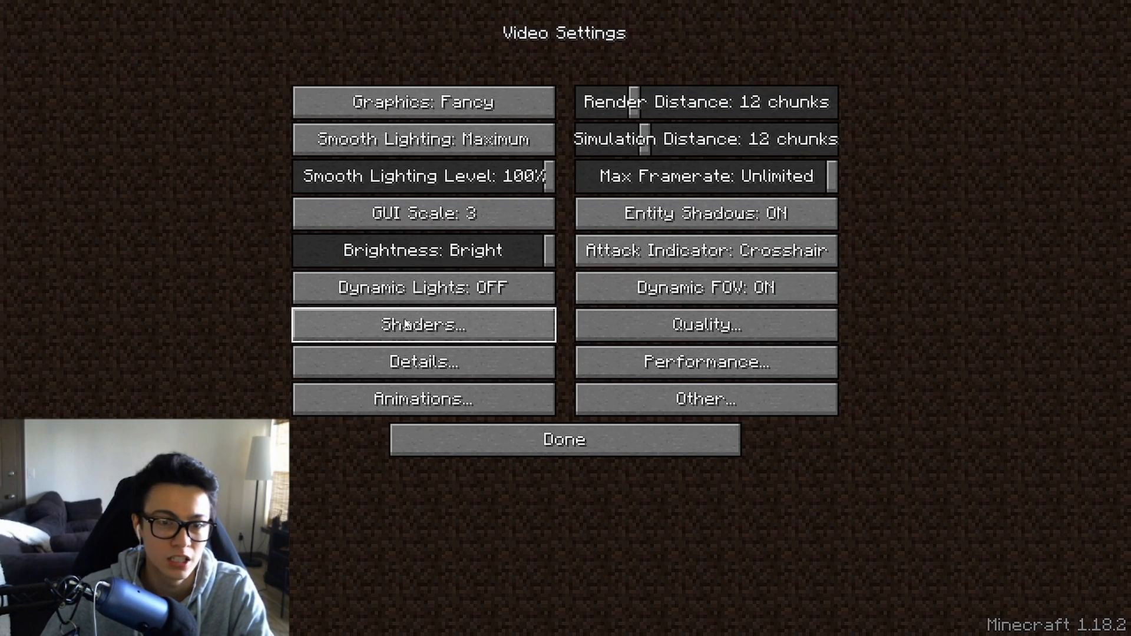
pyautogui.click(422, 325)
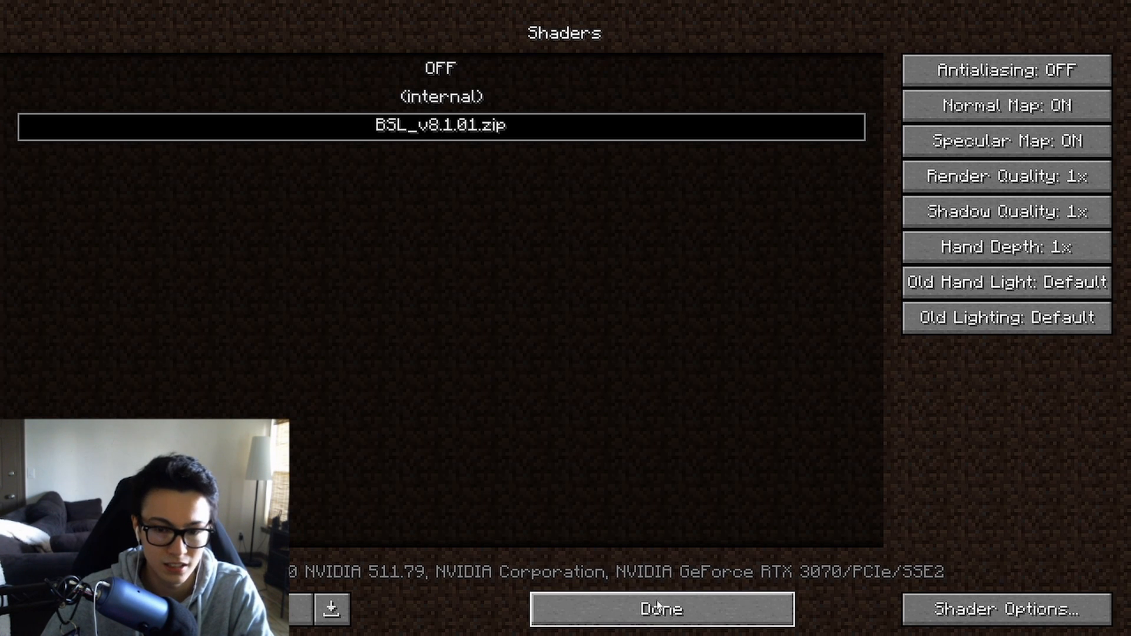
pyautogui.click(660, 609)
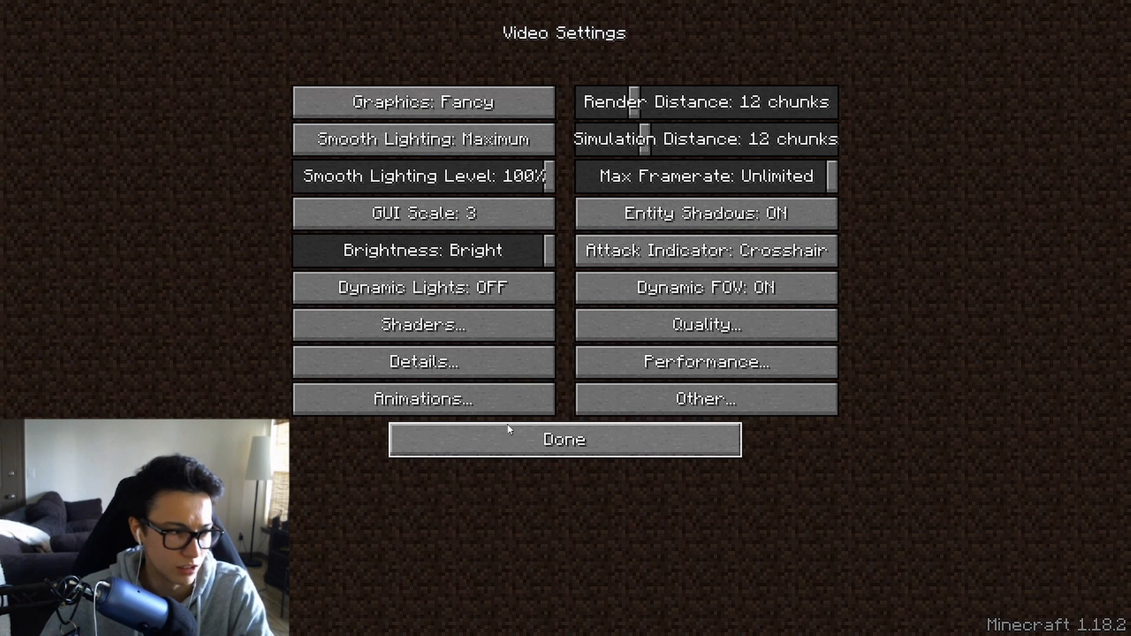
pyautogui.click(563, 440)
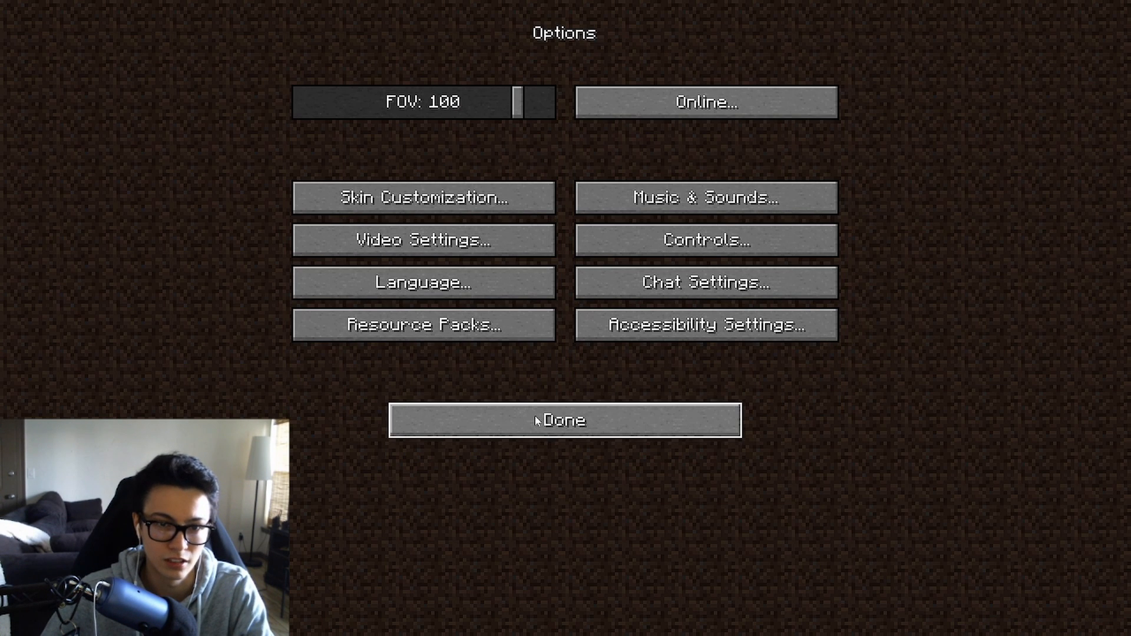
# Generate a new Survival world from Singleplayer, rendered with the BSL shaders.
pyautogui.click(564, 421)
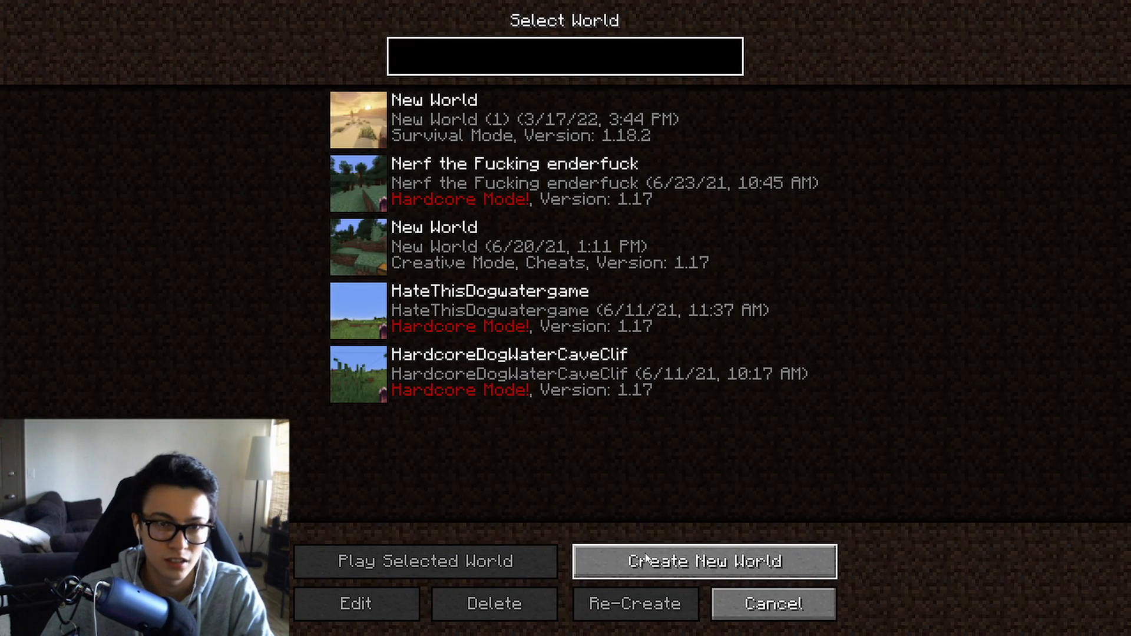
pyautogui.click(704, 562)
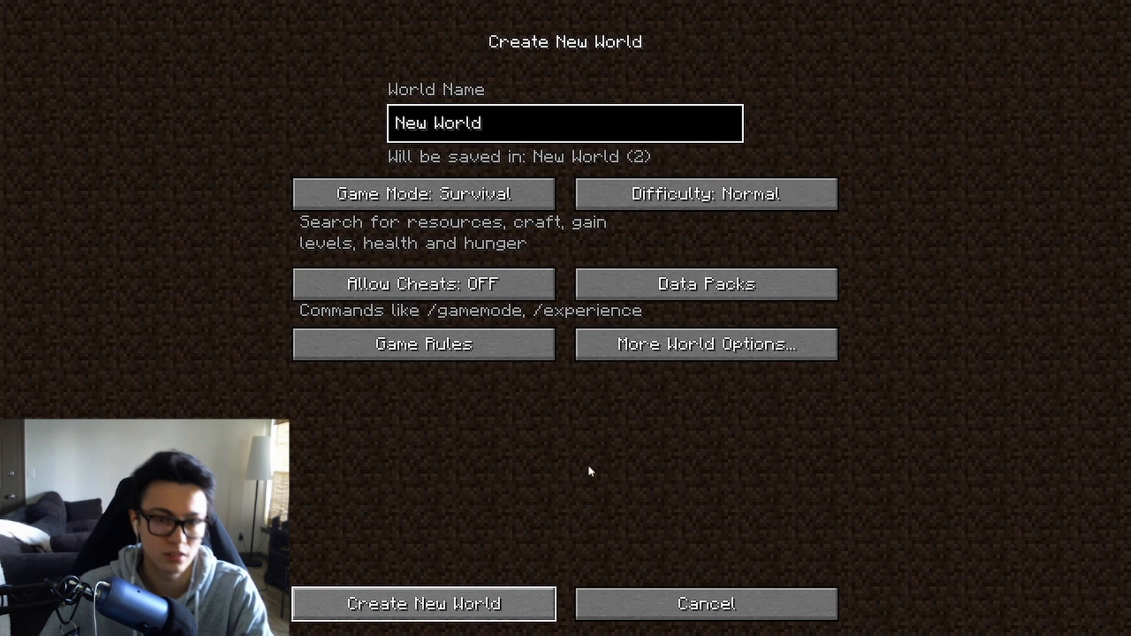
pyautogui.click(423, 604)
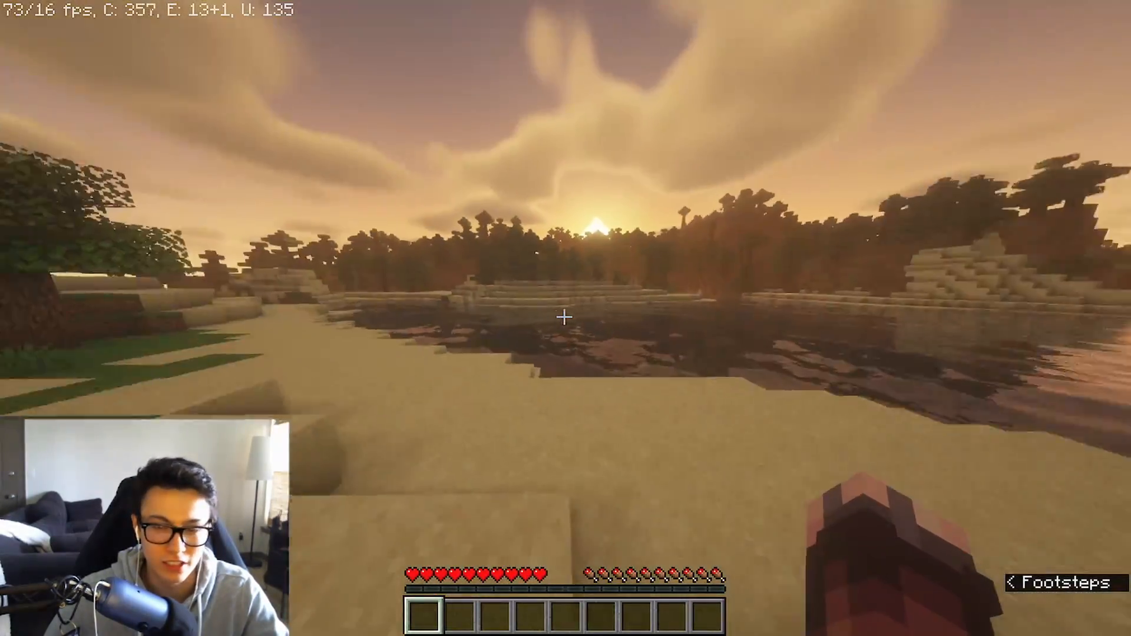
pyautogui.moveTo(566, 318)
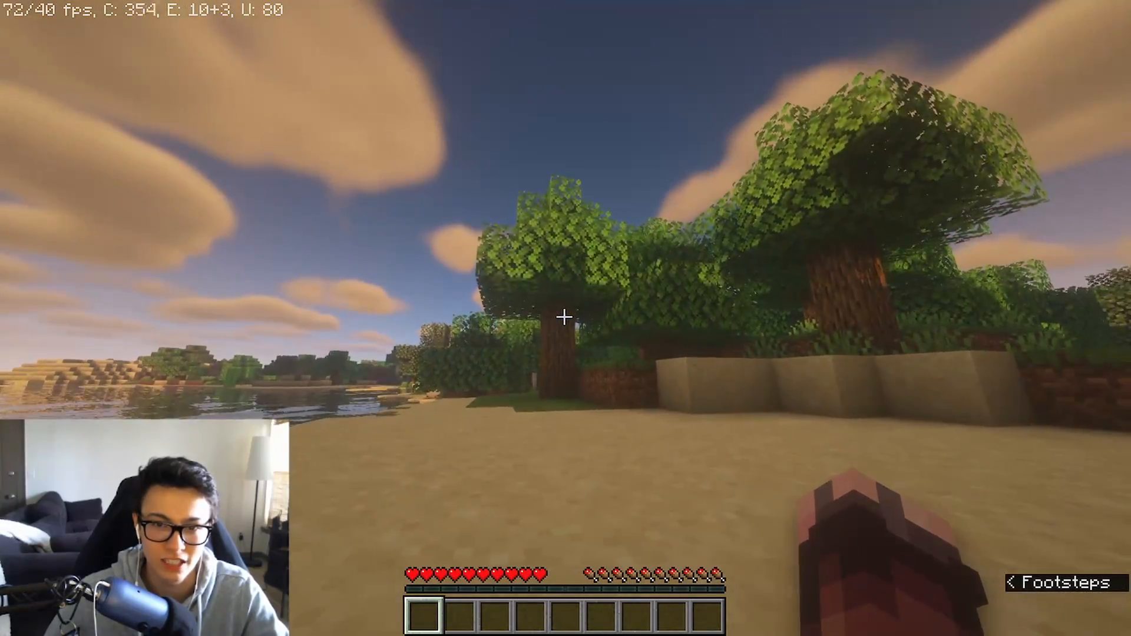
pyautogui.moveTo(566, 319)
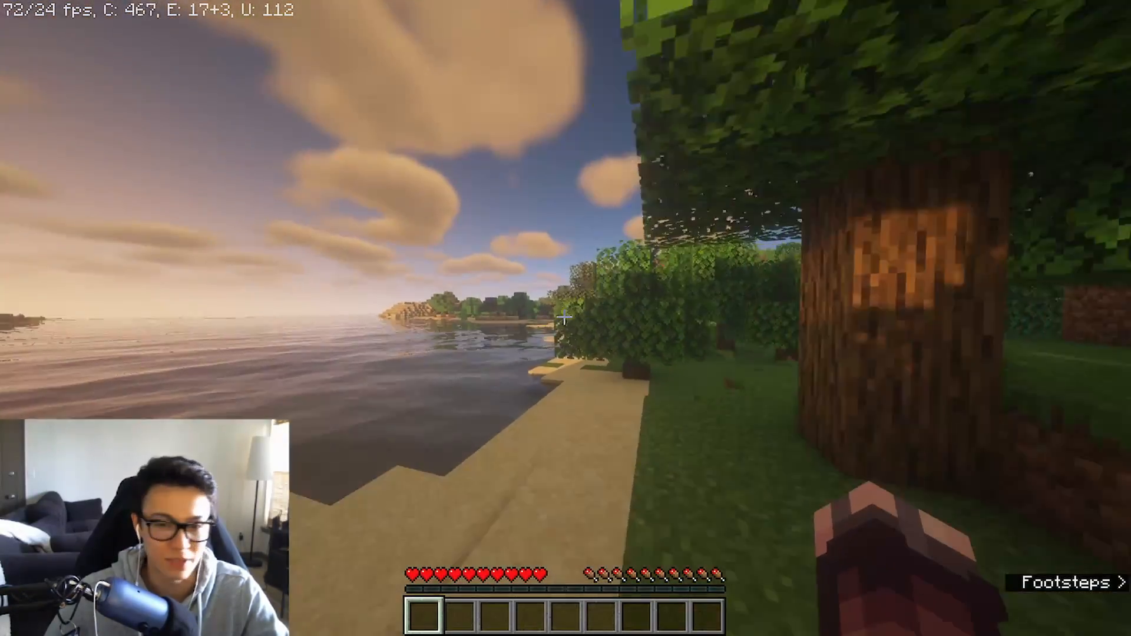